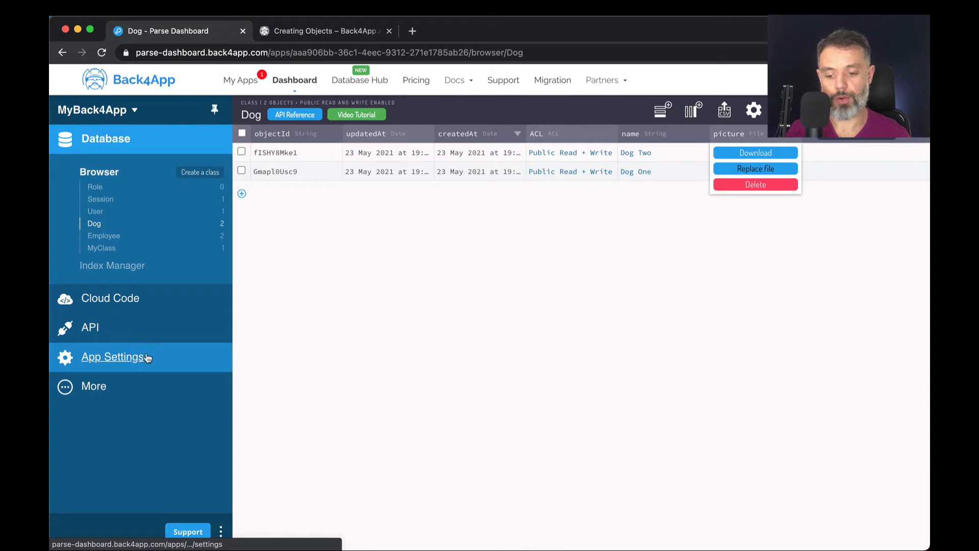
- Go to App Settings > General to view app information, collaborators and app management
click(115, 357)
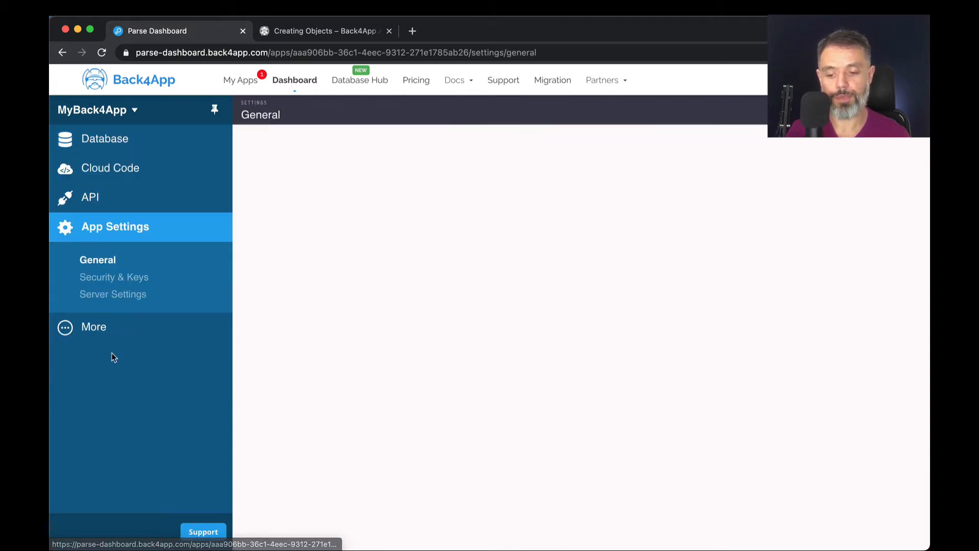
click(98, 259)
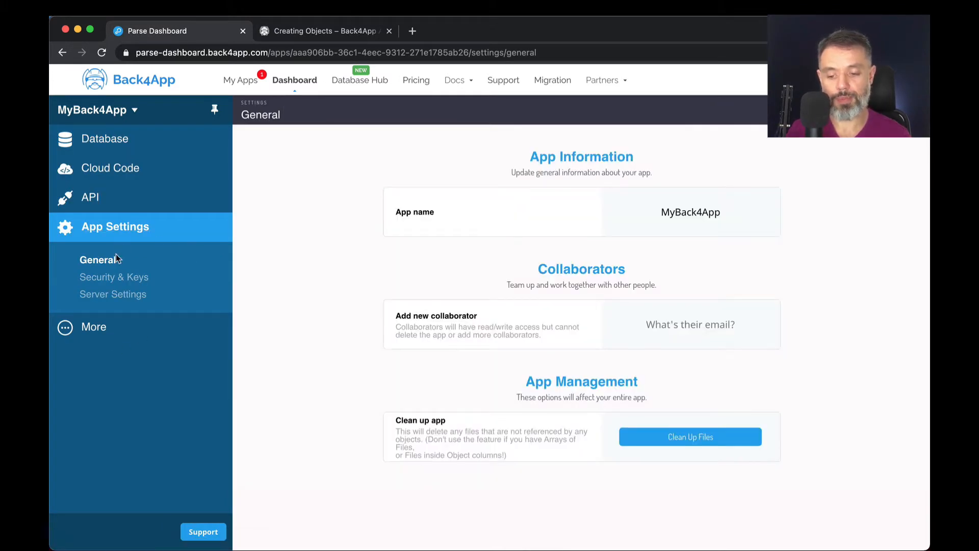
mouse_move(113, 294)
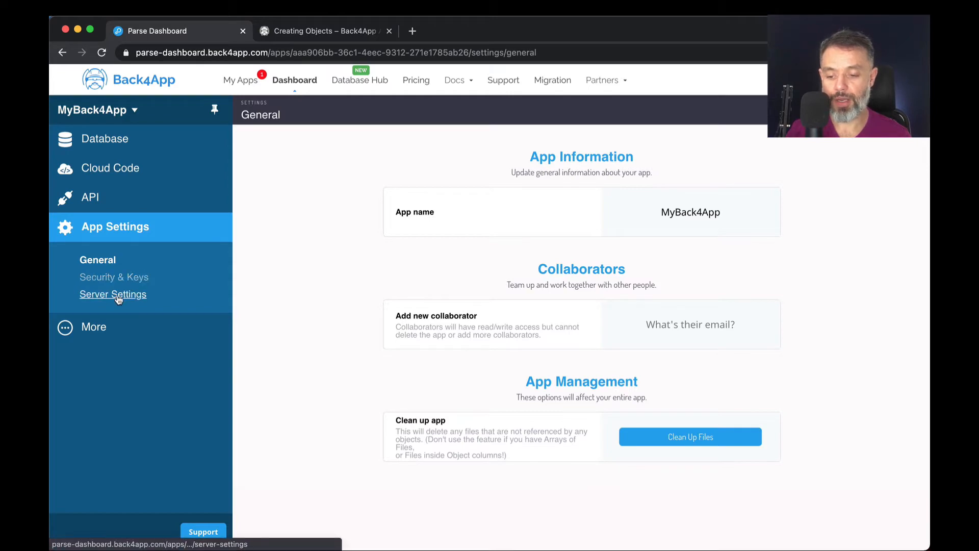
- Review the Android push sender fields in Server Settings, then return to the Android and iOS push cards
click(114, 294)
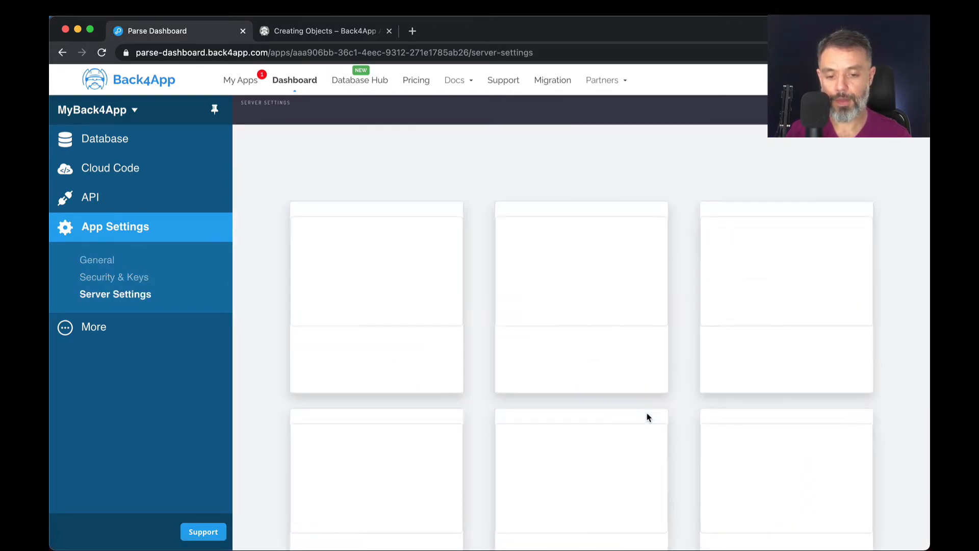
scroll(down, 3)
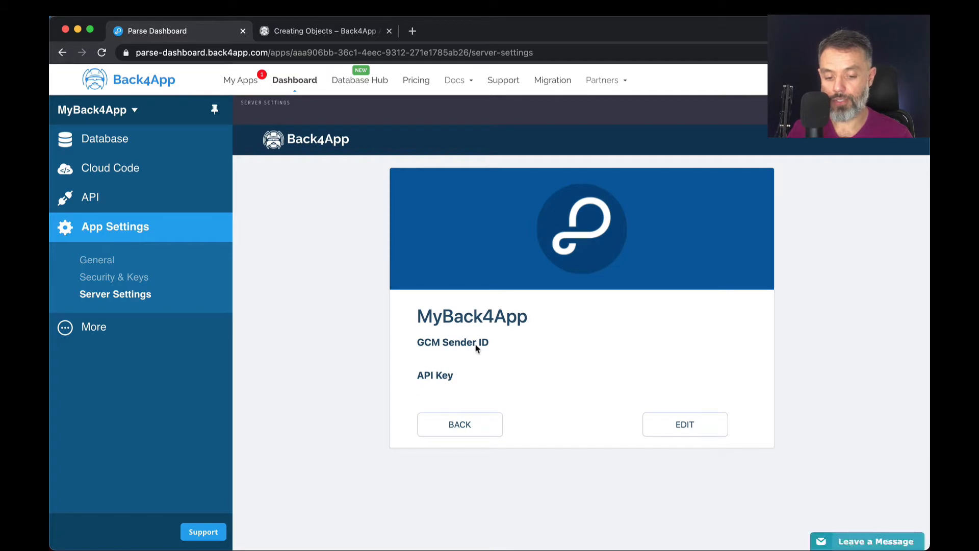
mouse_move(505, 387)
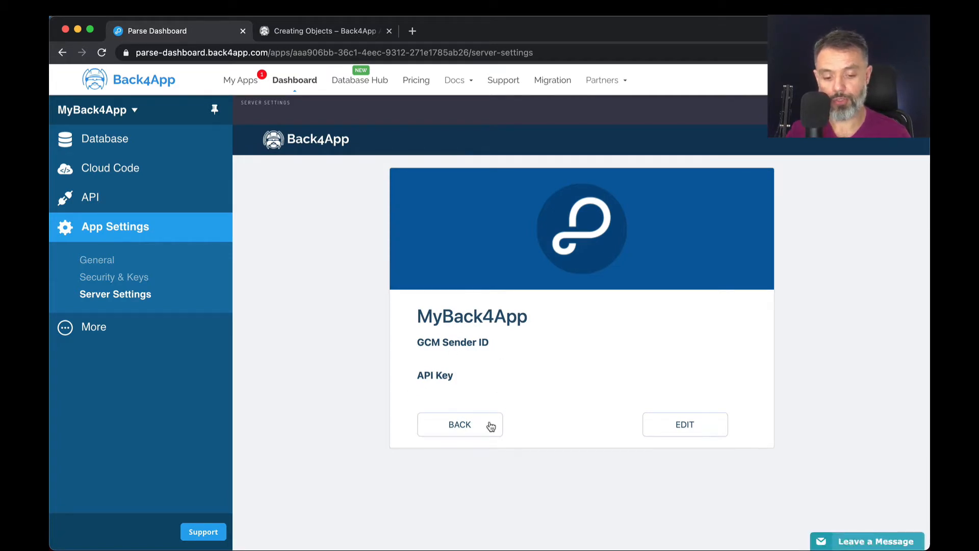
click(460, 424)
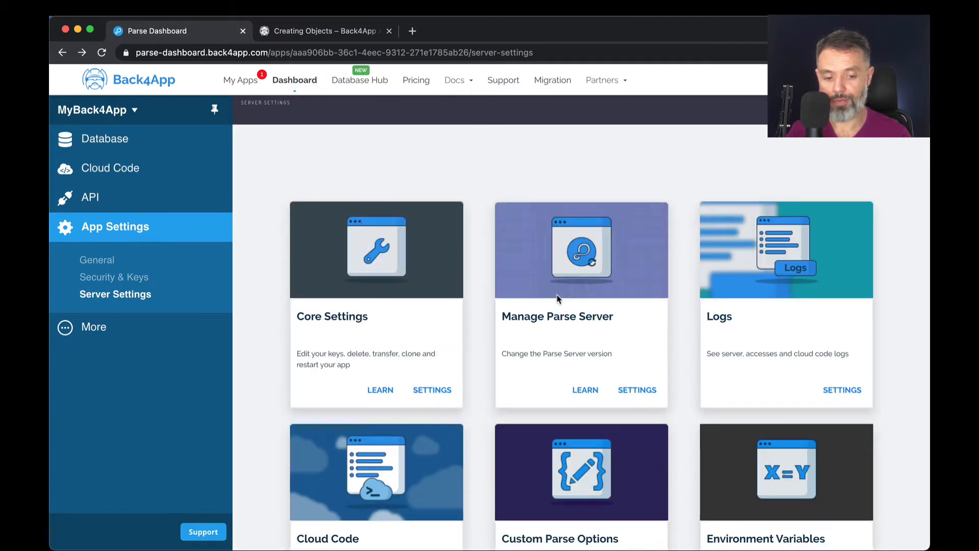
scroll(down, 3)
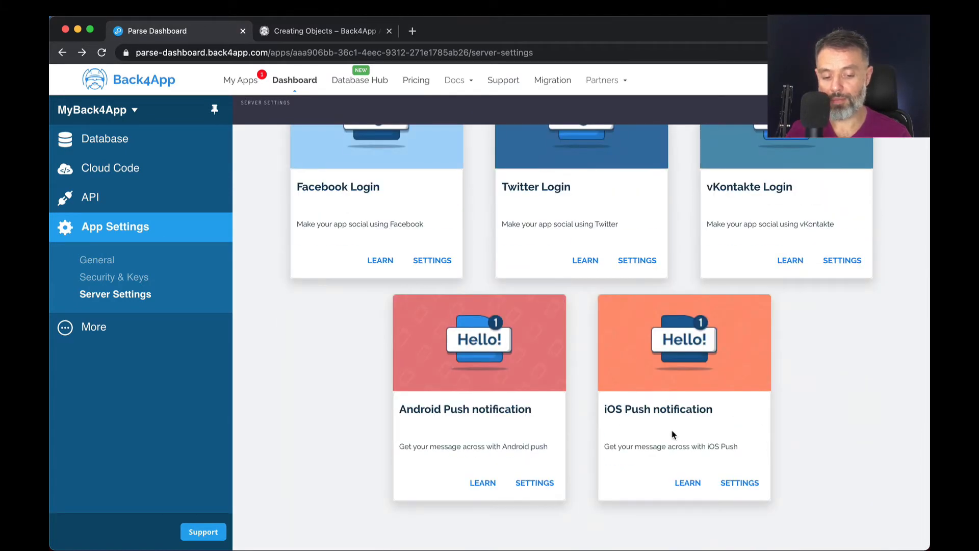
click(739, 482)
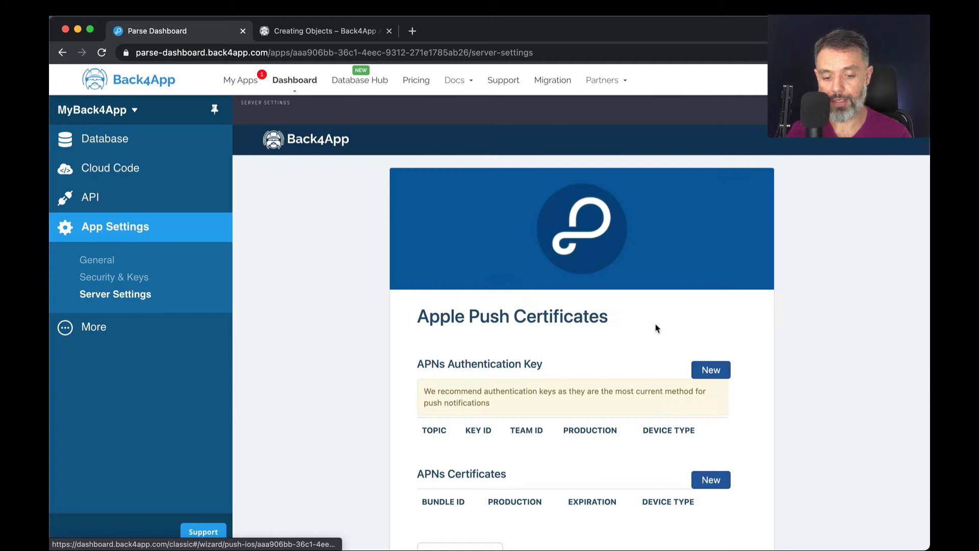
scroll(down, 3)
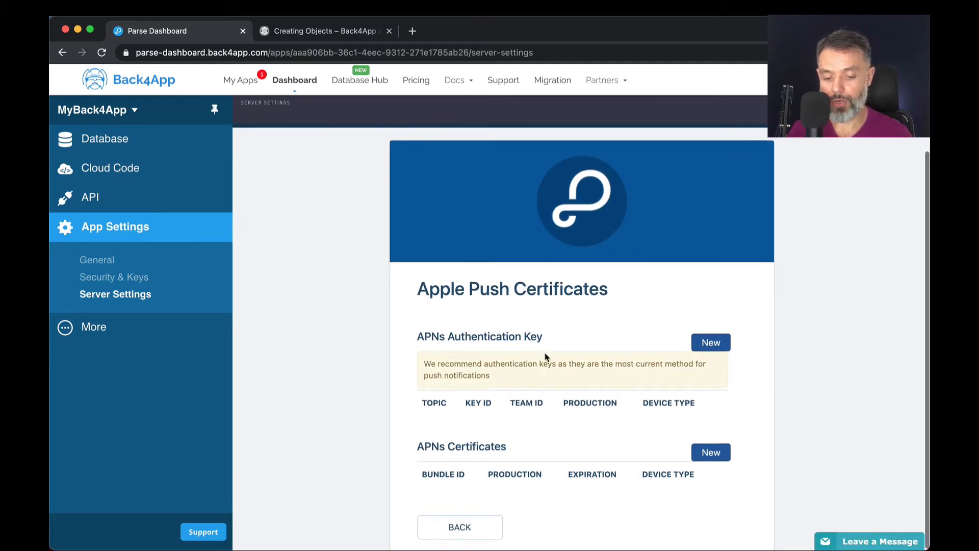
mouse_move(560, 347)
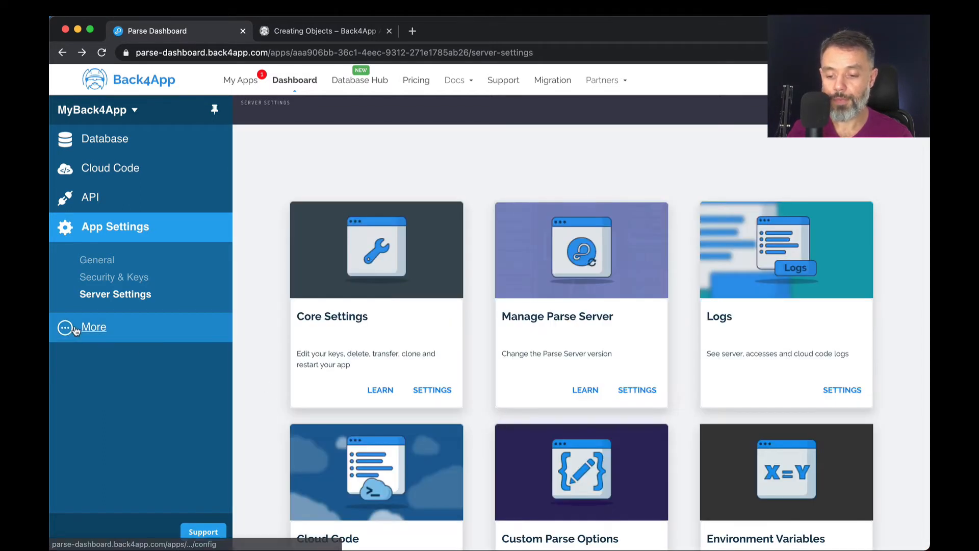
- Reveal the Push section under More and view the Past Pushes list (none sent yet)
click(93, 327)
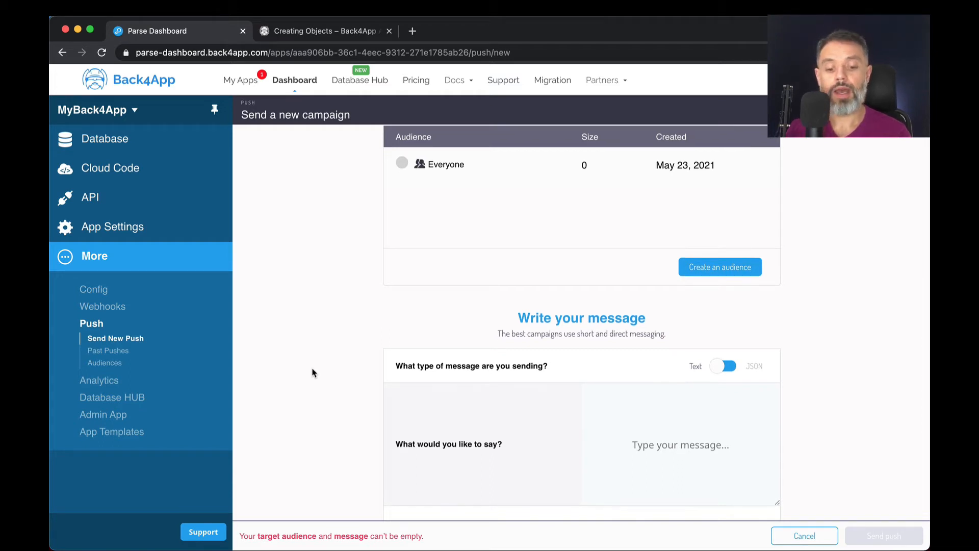
click(110, 350)
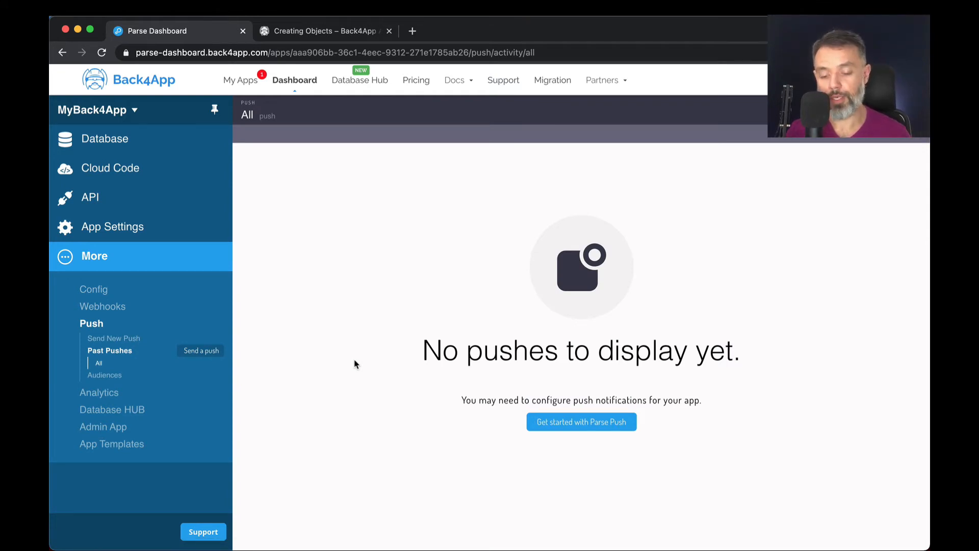
mouse_move(129, 344)
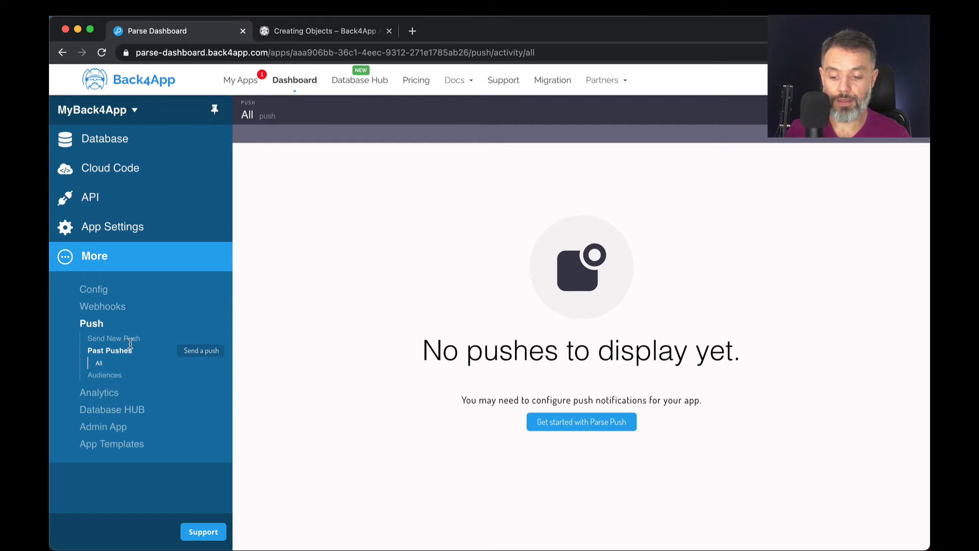
mouse_move(354, 388)
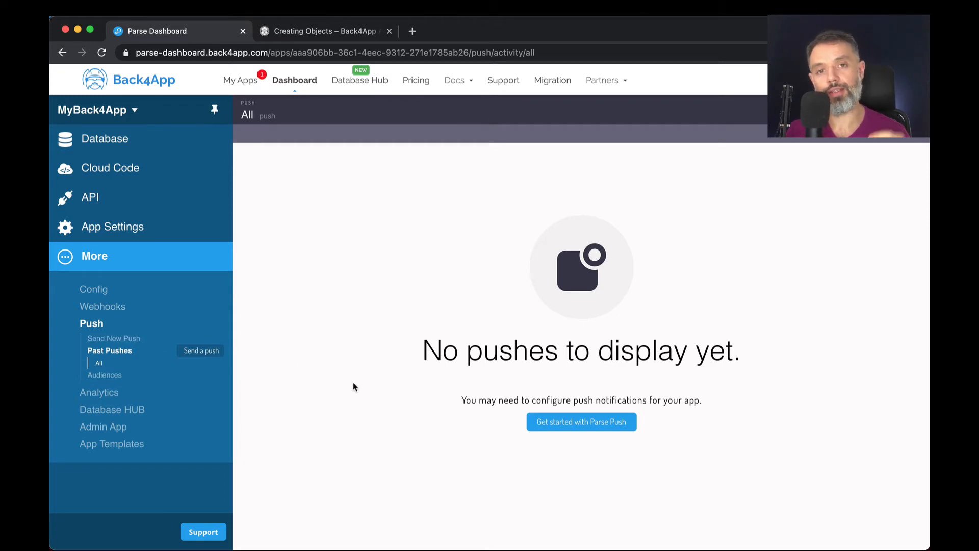